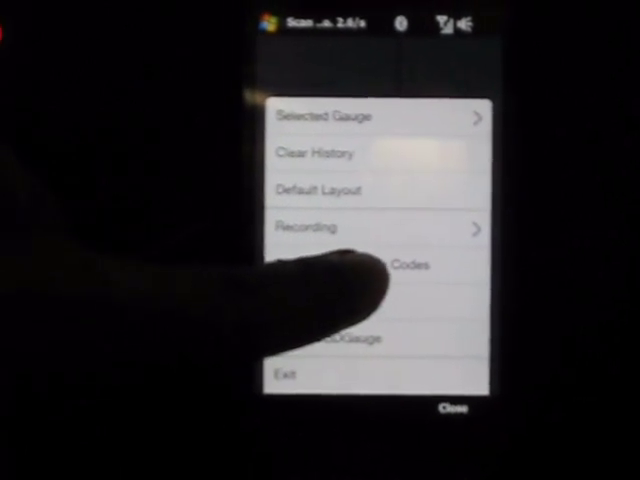
Step: Open Trouble Codes to show active code P0420, catalyst efficiency below threshold (Bank 1)
{"action": "left_click", "coordinate": [390, 264]}
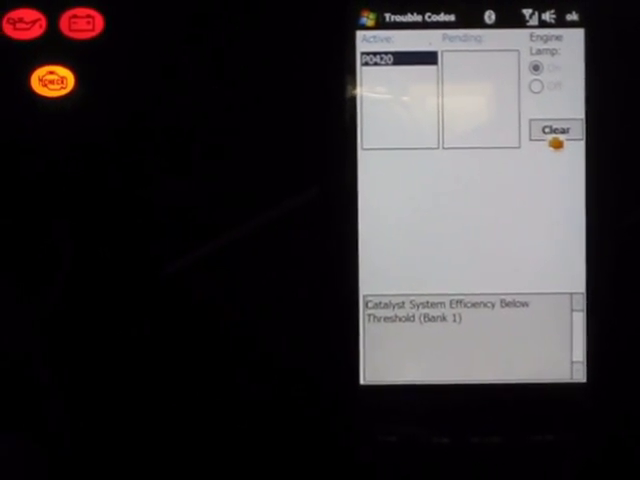
Step: Start clearing codes to bring up the engine-lamp-off and erase-diagnostic-data confirmation
{"action": "left_click", "coordinate": [555, 131]}
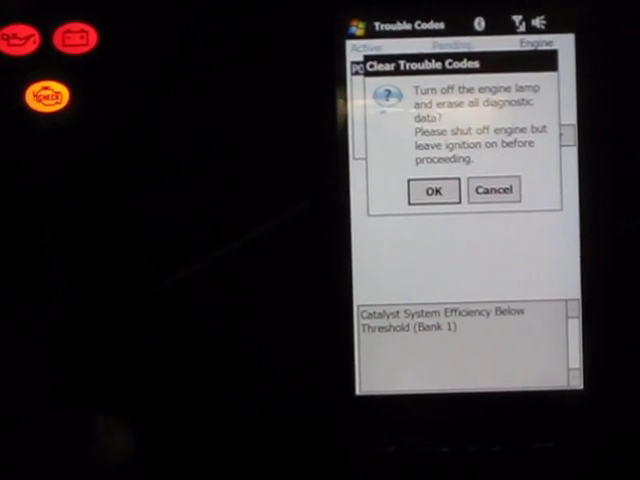